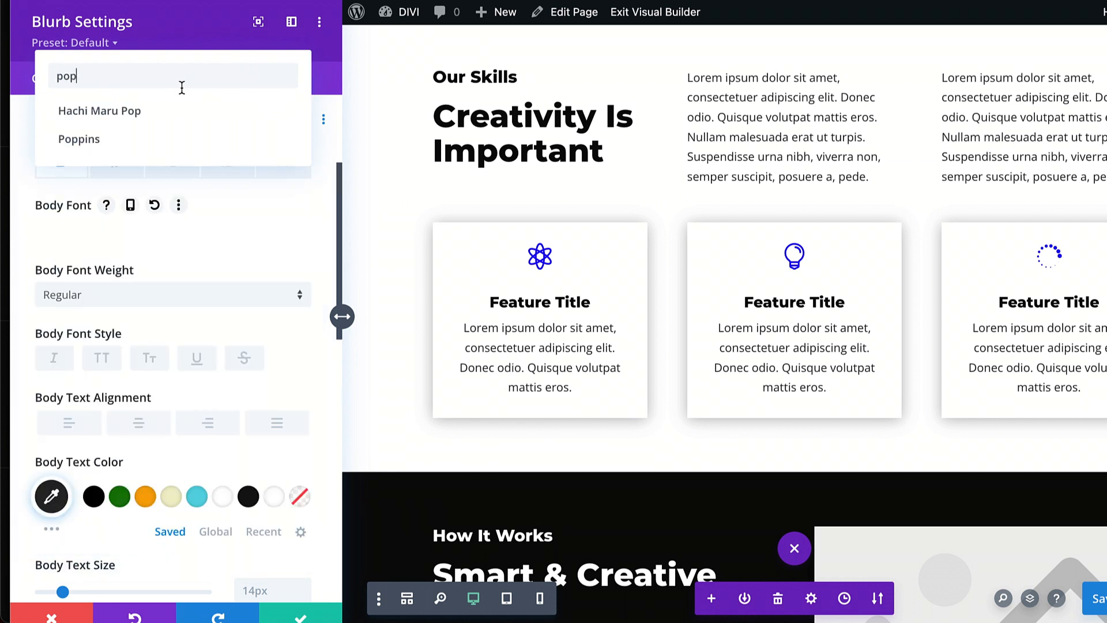
Give the first blurb Poppins body and title fonts and green body text.
{"action": "left_click", "coordinate": [79, 139]}
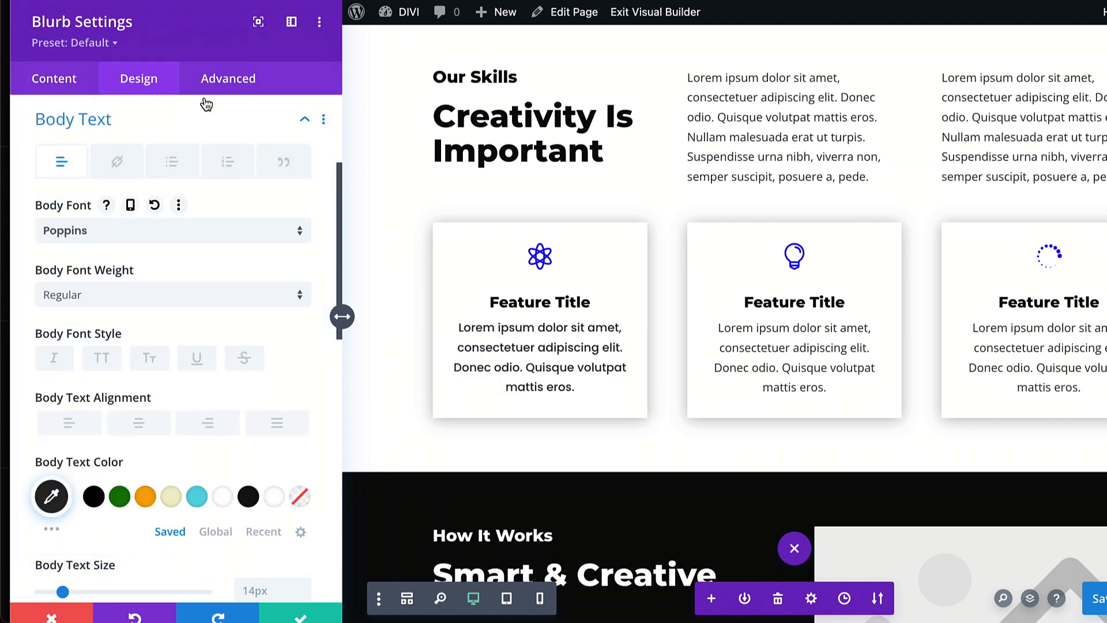
{"action": "left_click", "coordinate": [119, 496]}
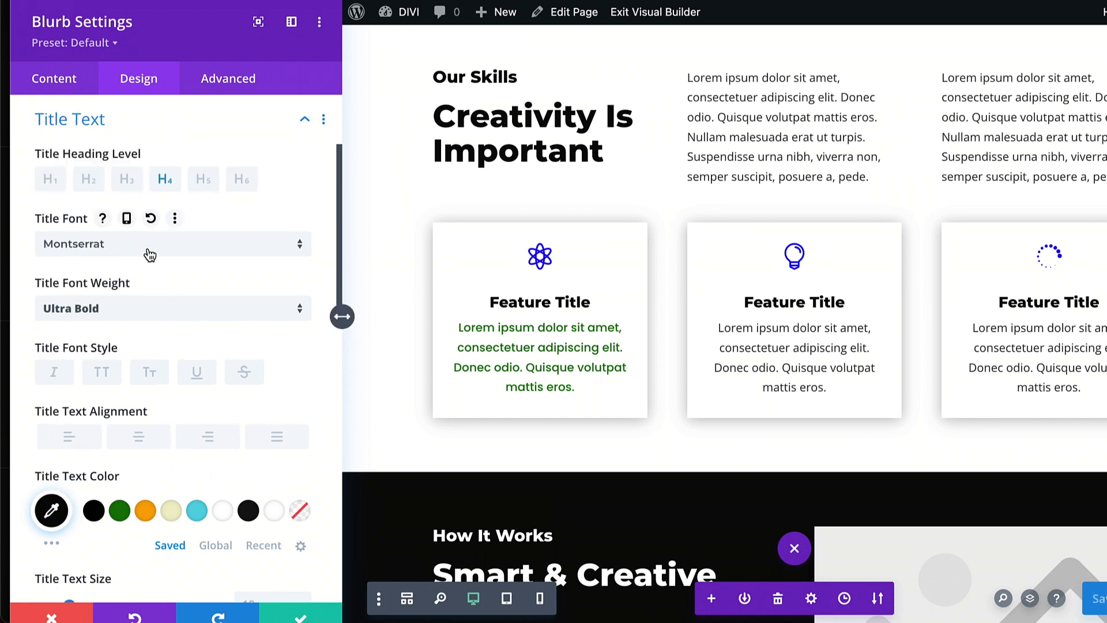
{"action": "type", "text": "popp"}
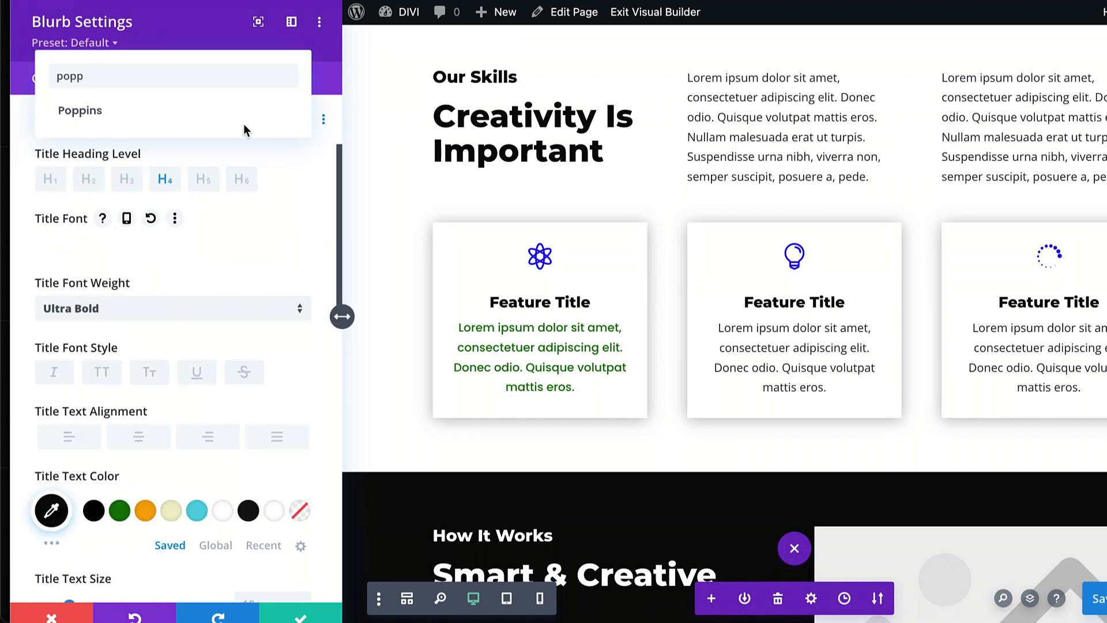
{"action": "left_click", "coordinate": [79, 111]}
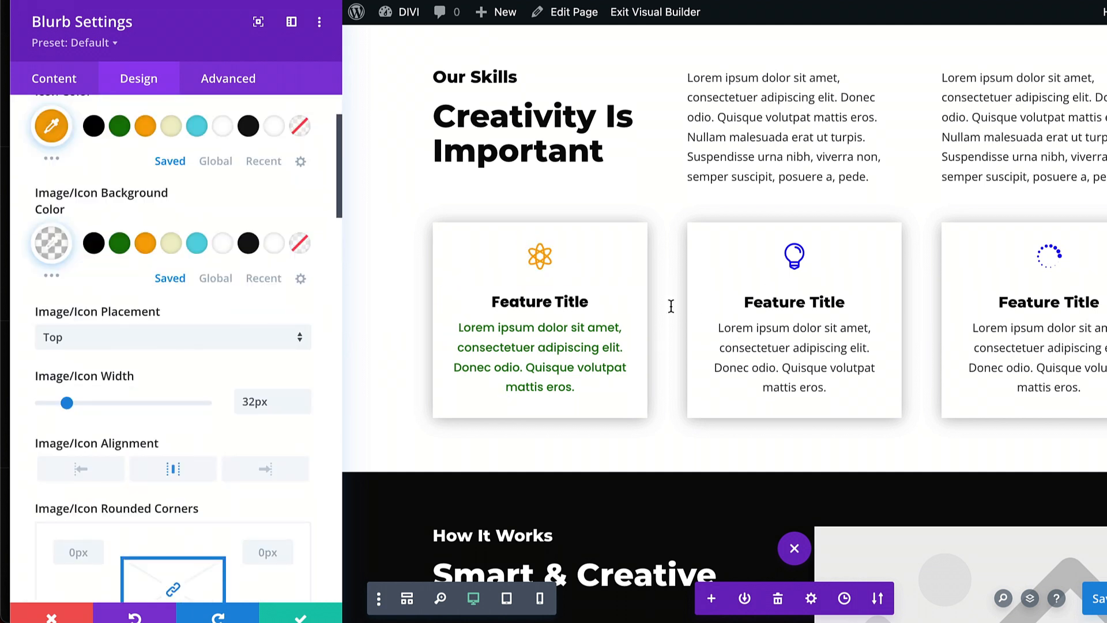
{"action": "mouse_move", "coordinate": [697, 319]}
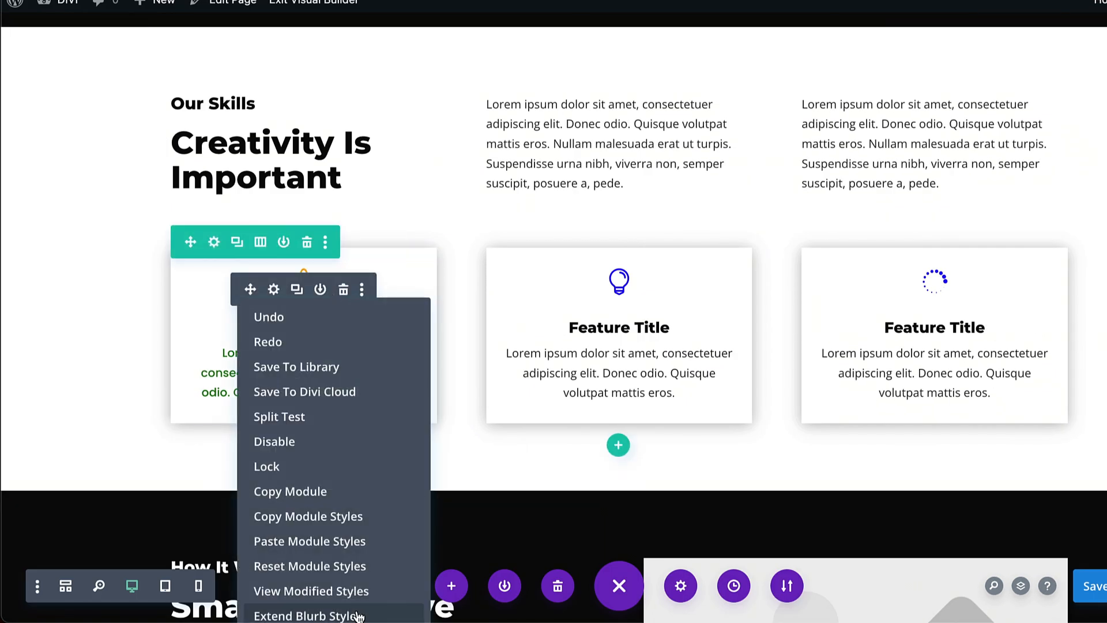
Choose Extend Blurb Styles from the first blurb's context menu.
{"action": "left_click", "coordinate": [310, 615]}
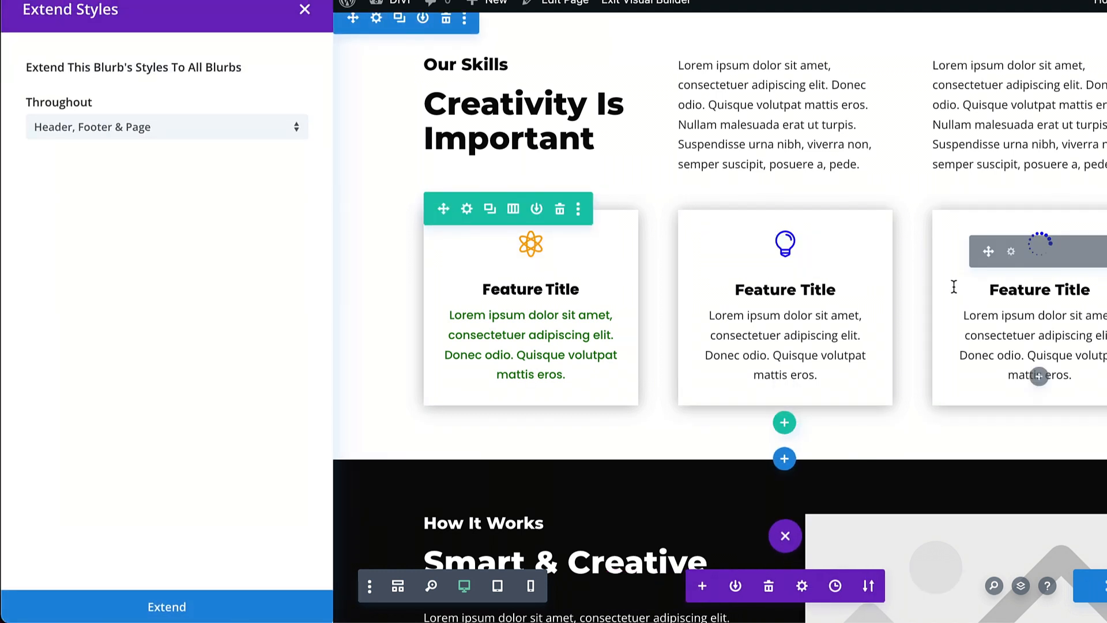
Extend the first blurb's styles to every blurb in this row.
{"action": "left_click", "coordinate": [166, 127]}
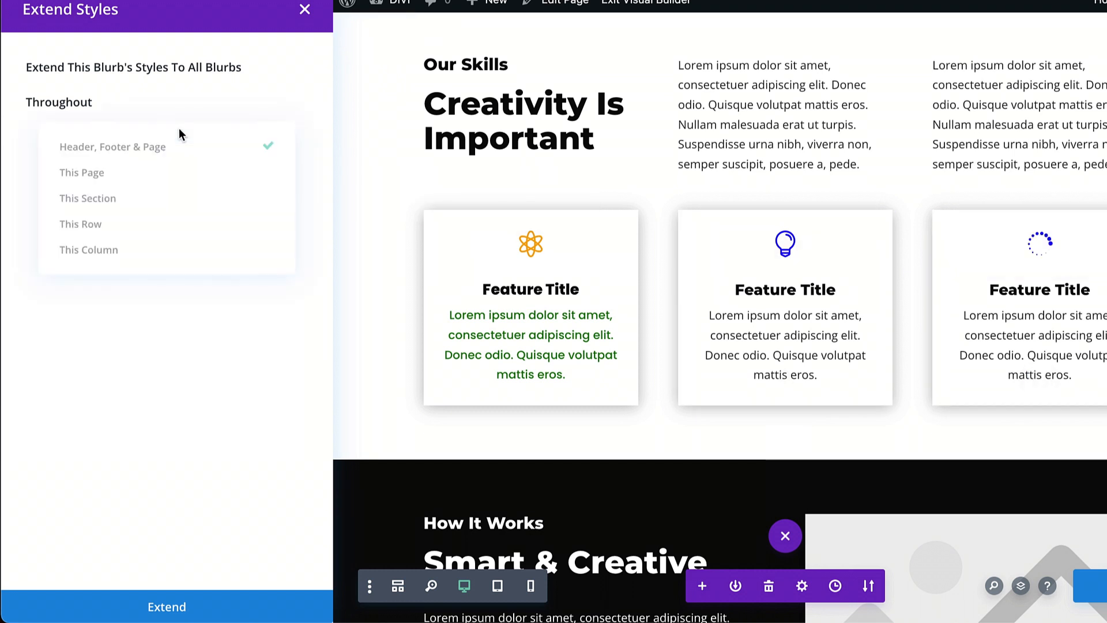
{"action": "left_click", "coordinate": [80, 224]}
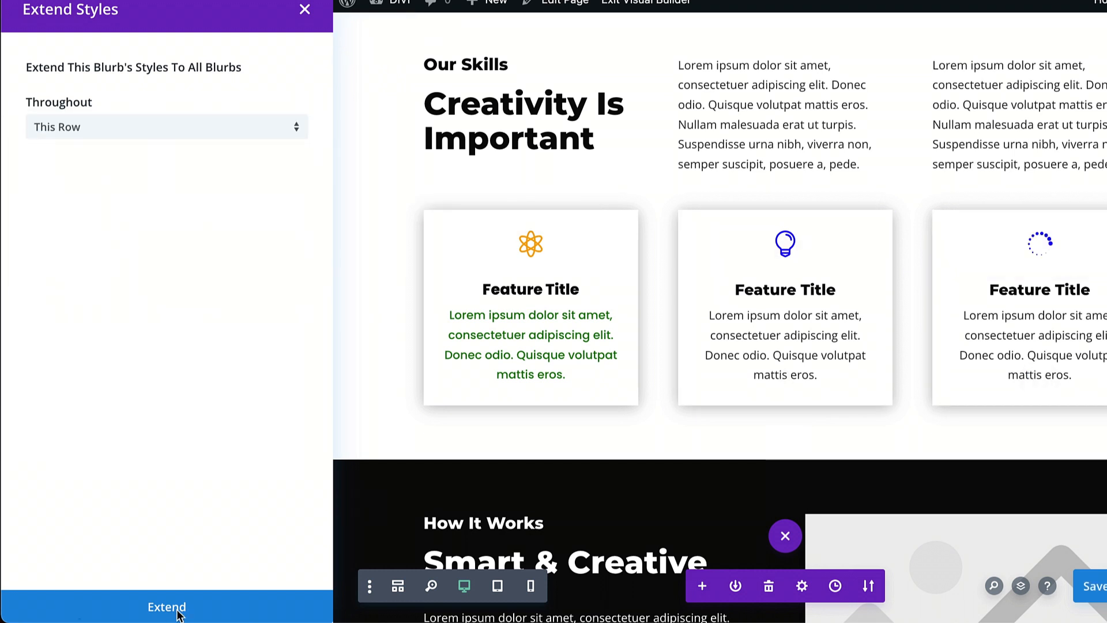
{"action": "left_click", "coordinate": [167, 607]}
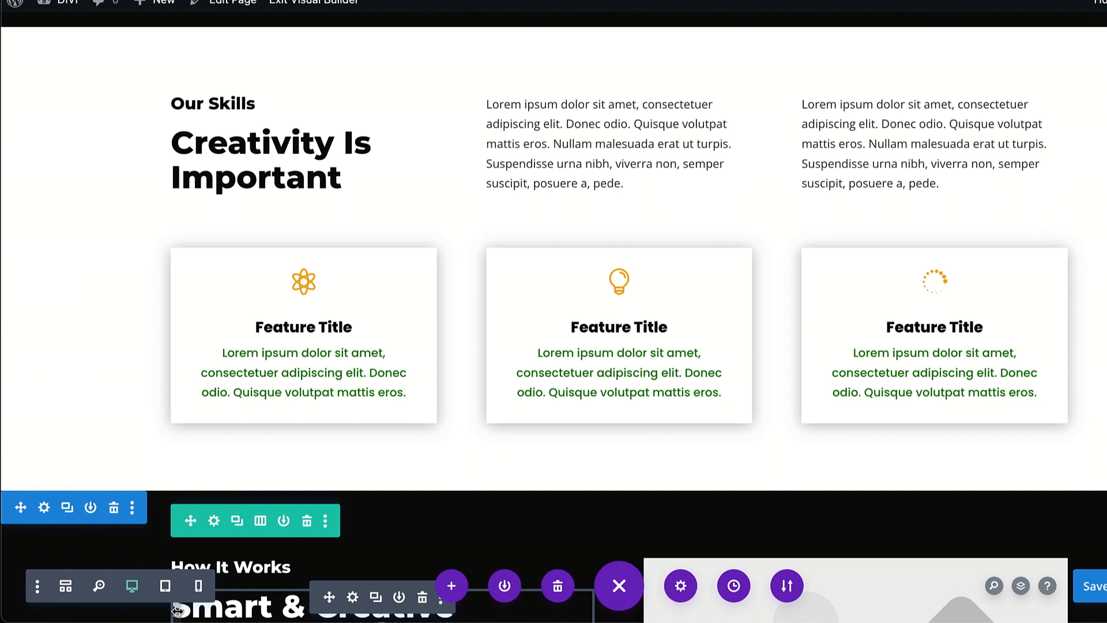